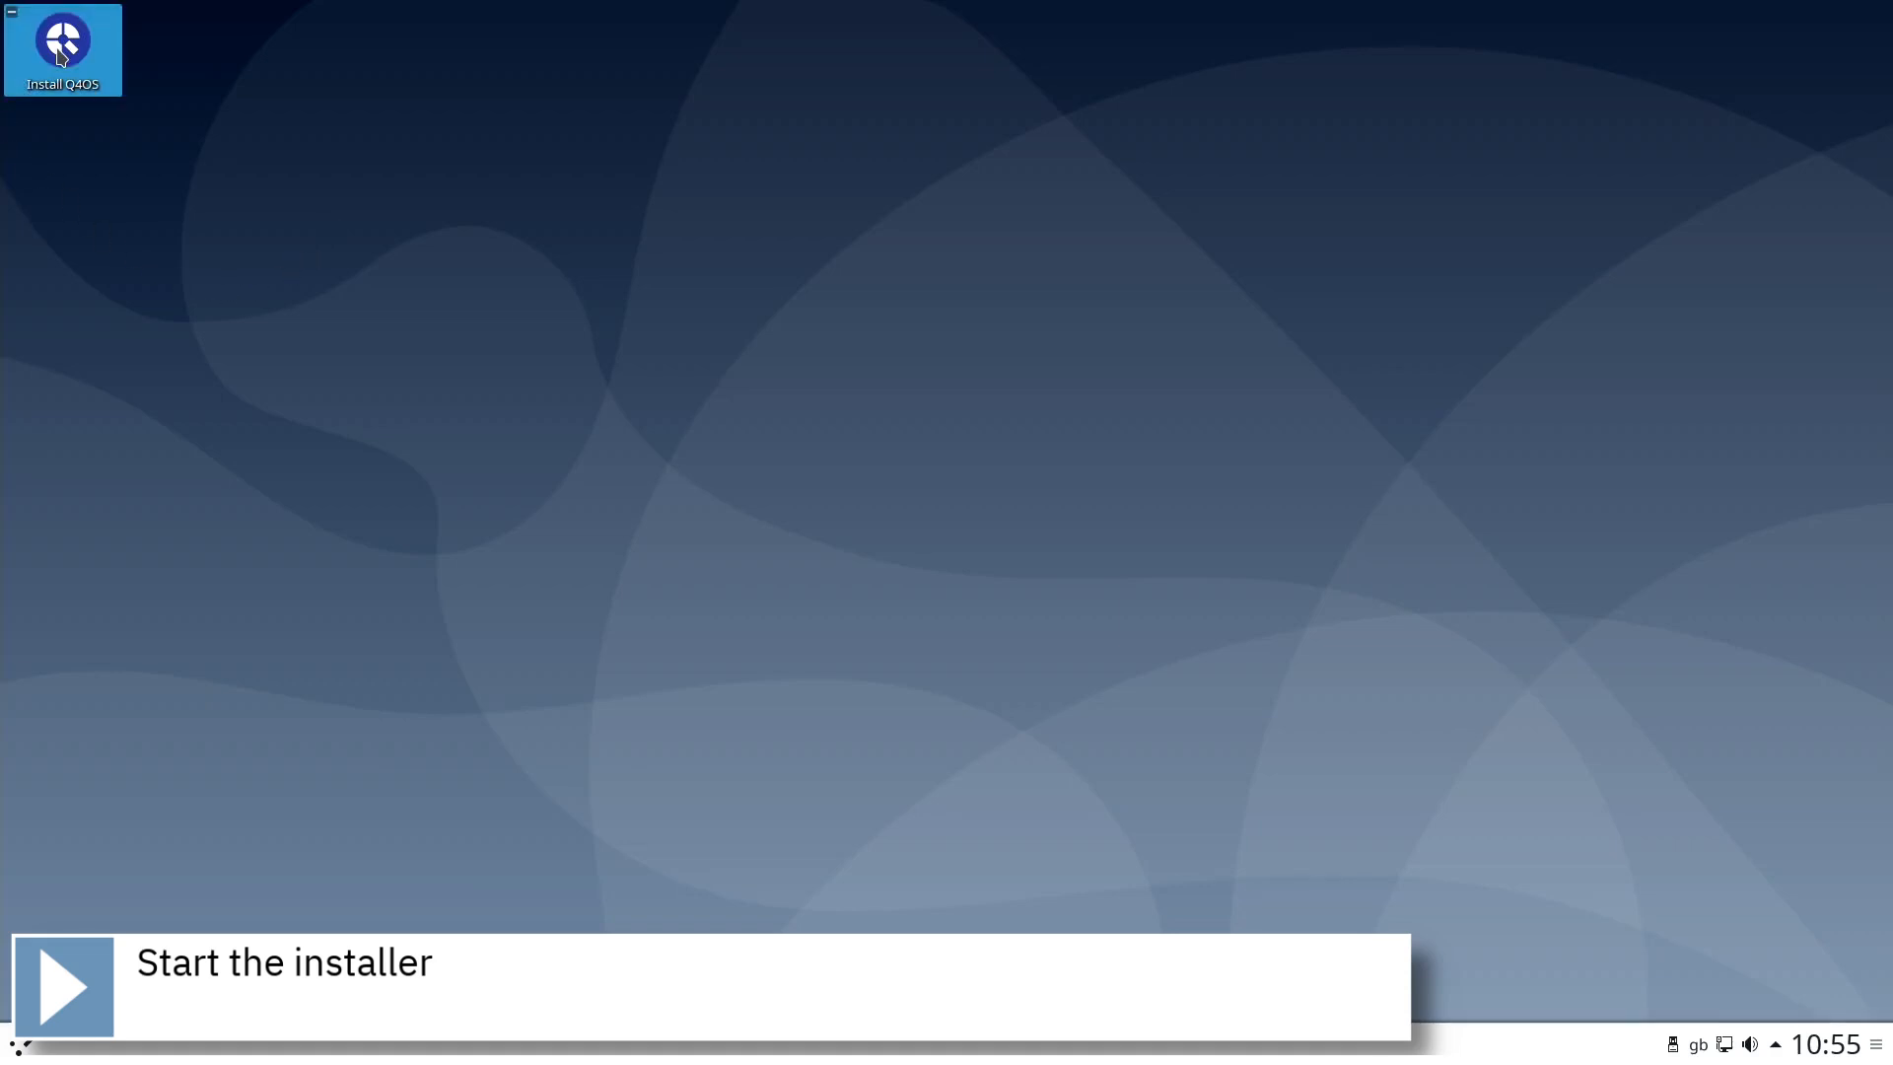
mouse_move(1528, 184)
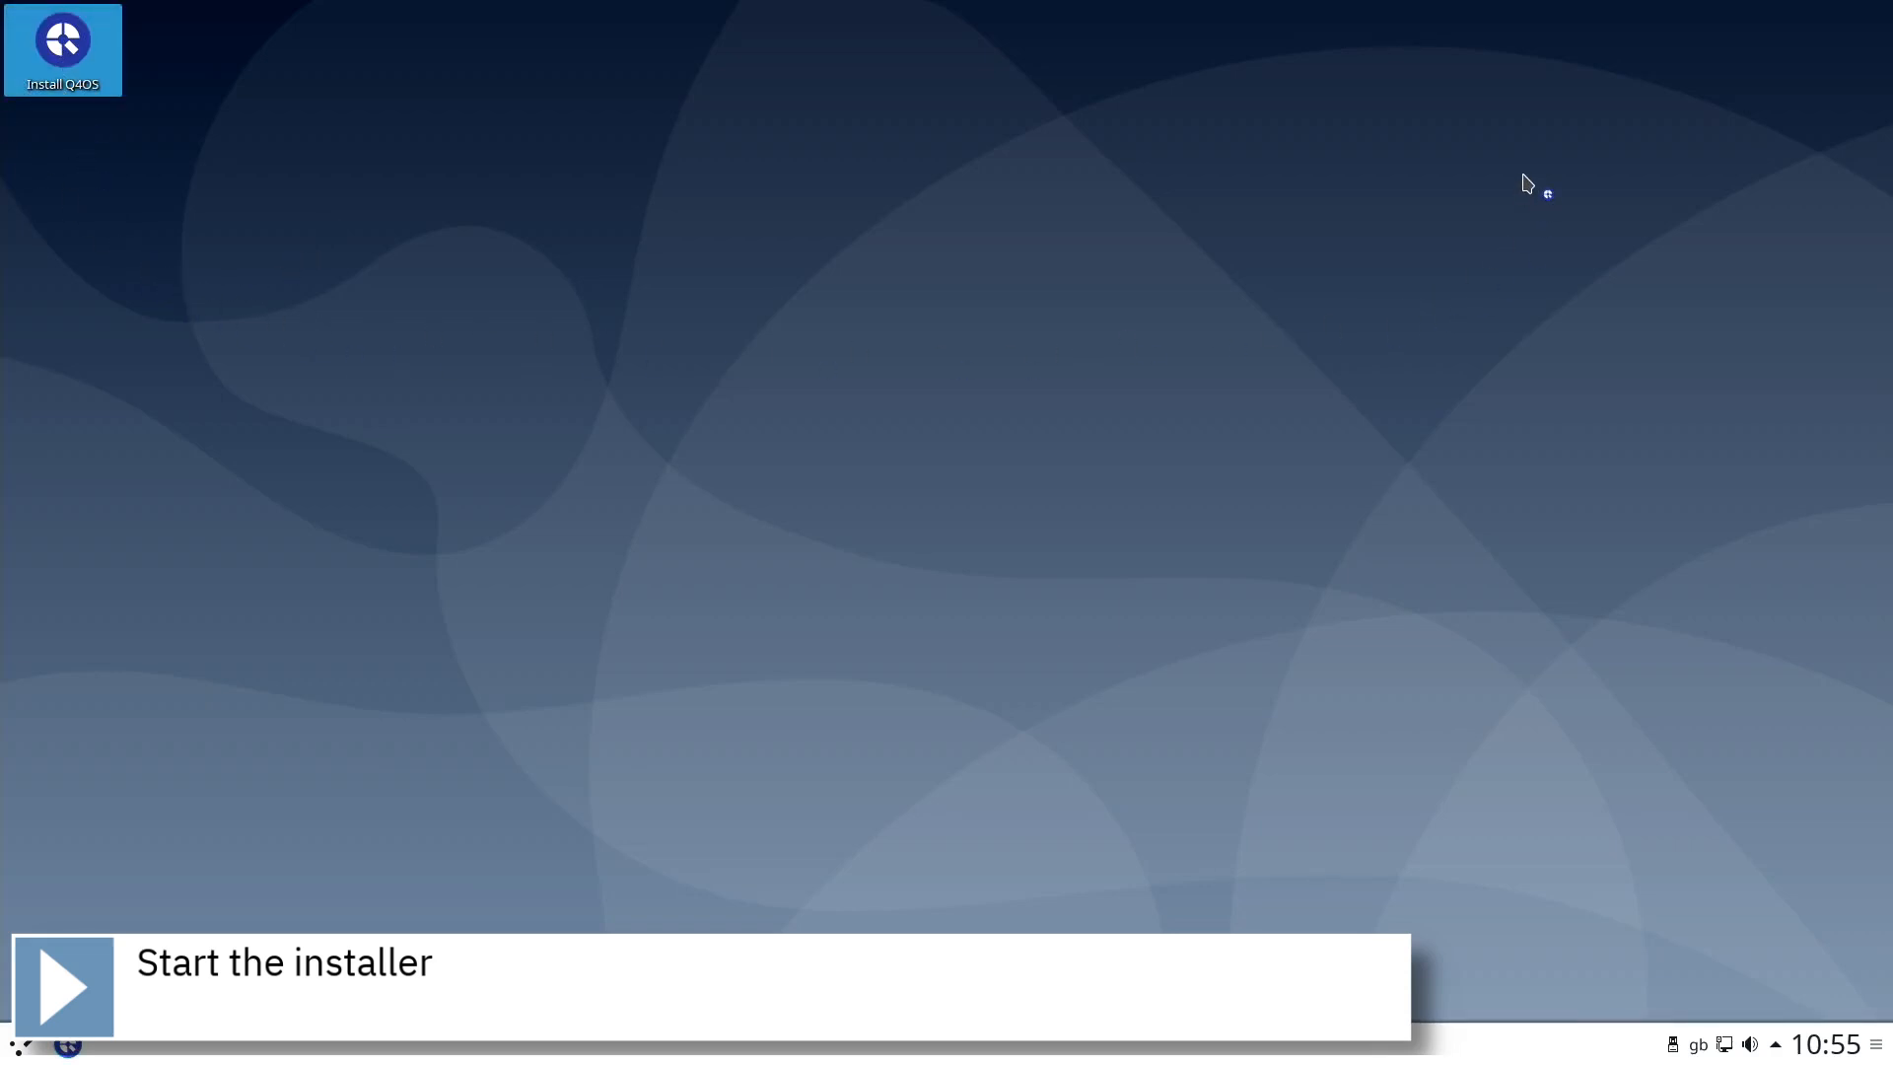
Launch the Q4OS installer and set the time zone to Europe/London.
click(63, 986)
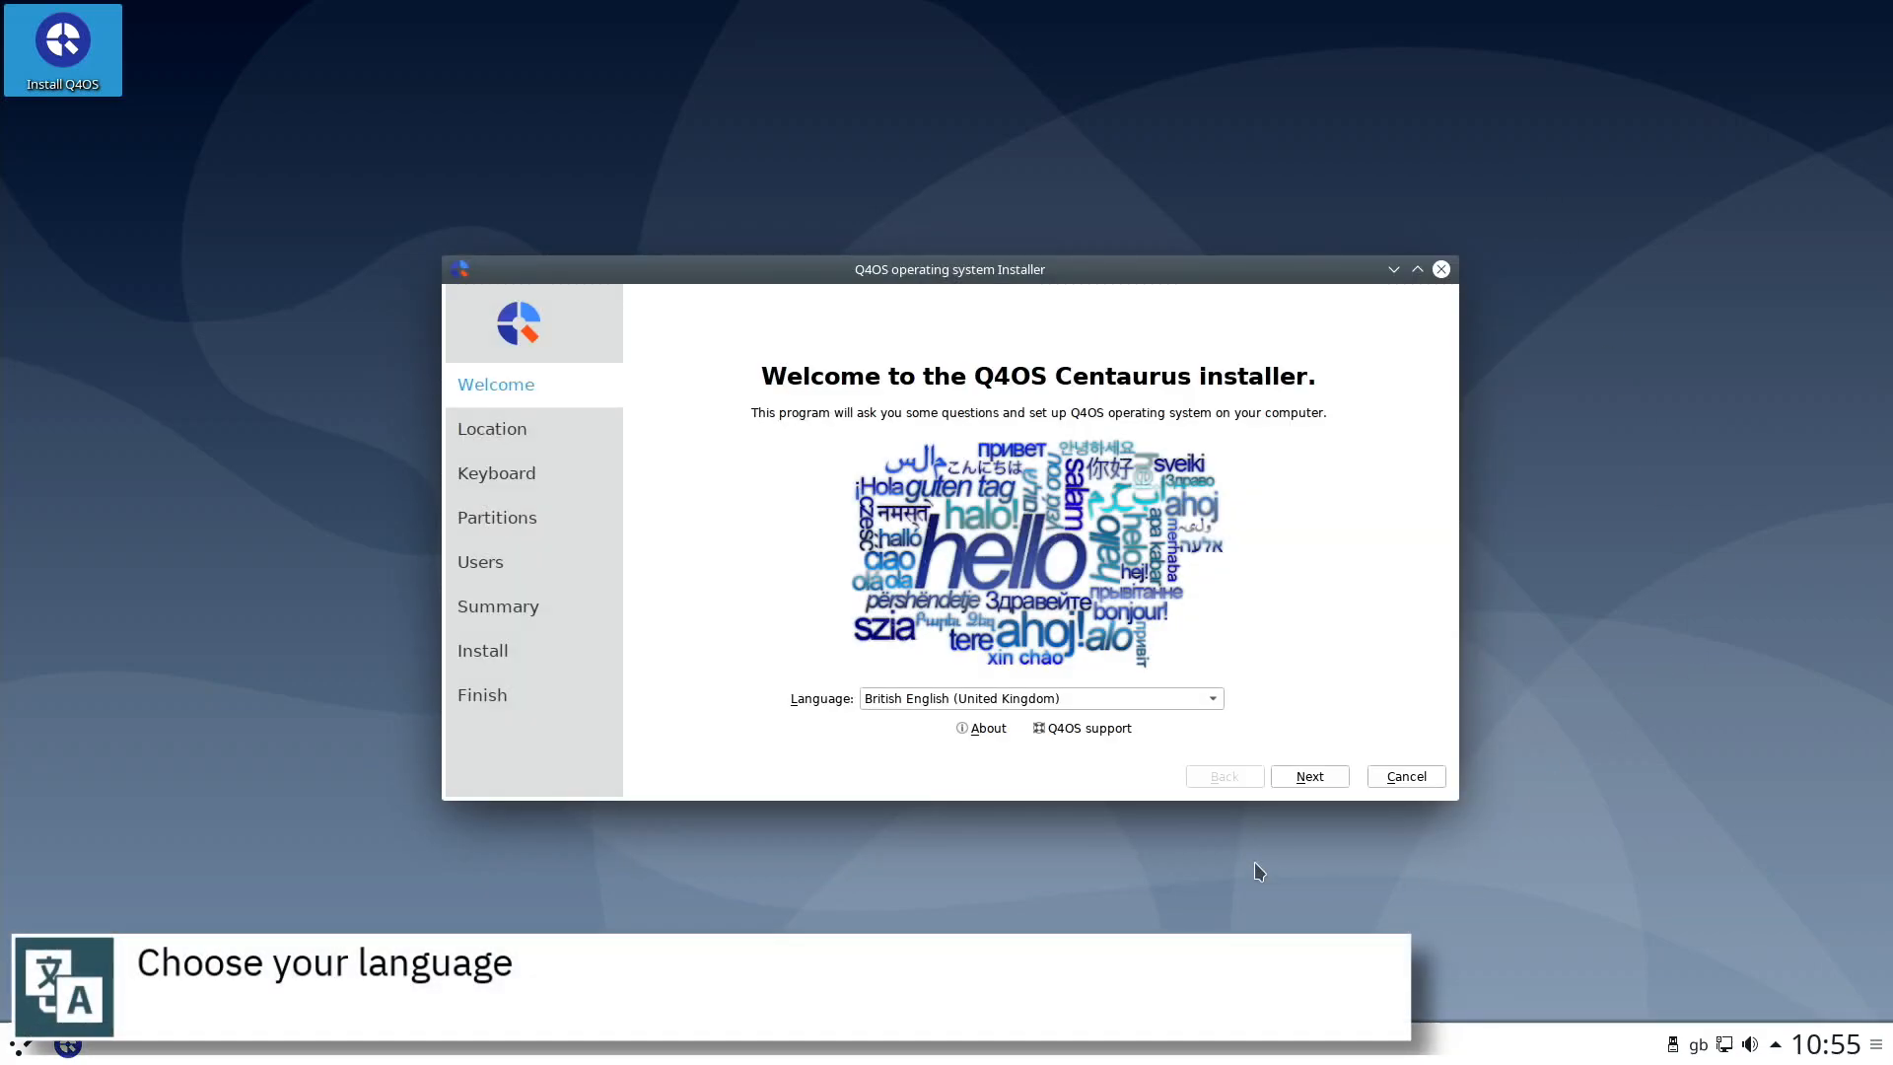
click(1307, 775)
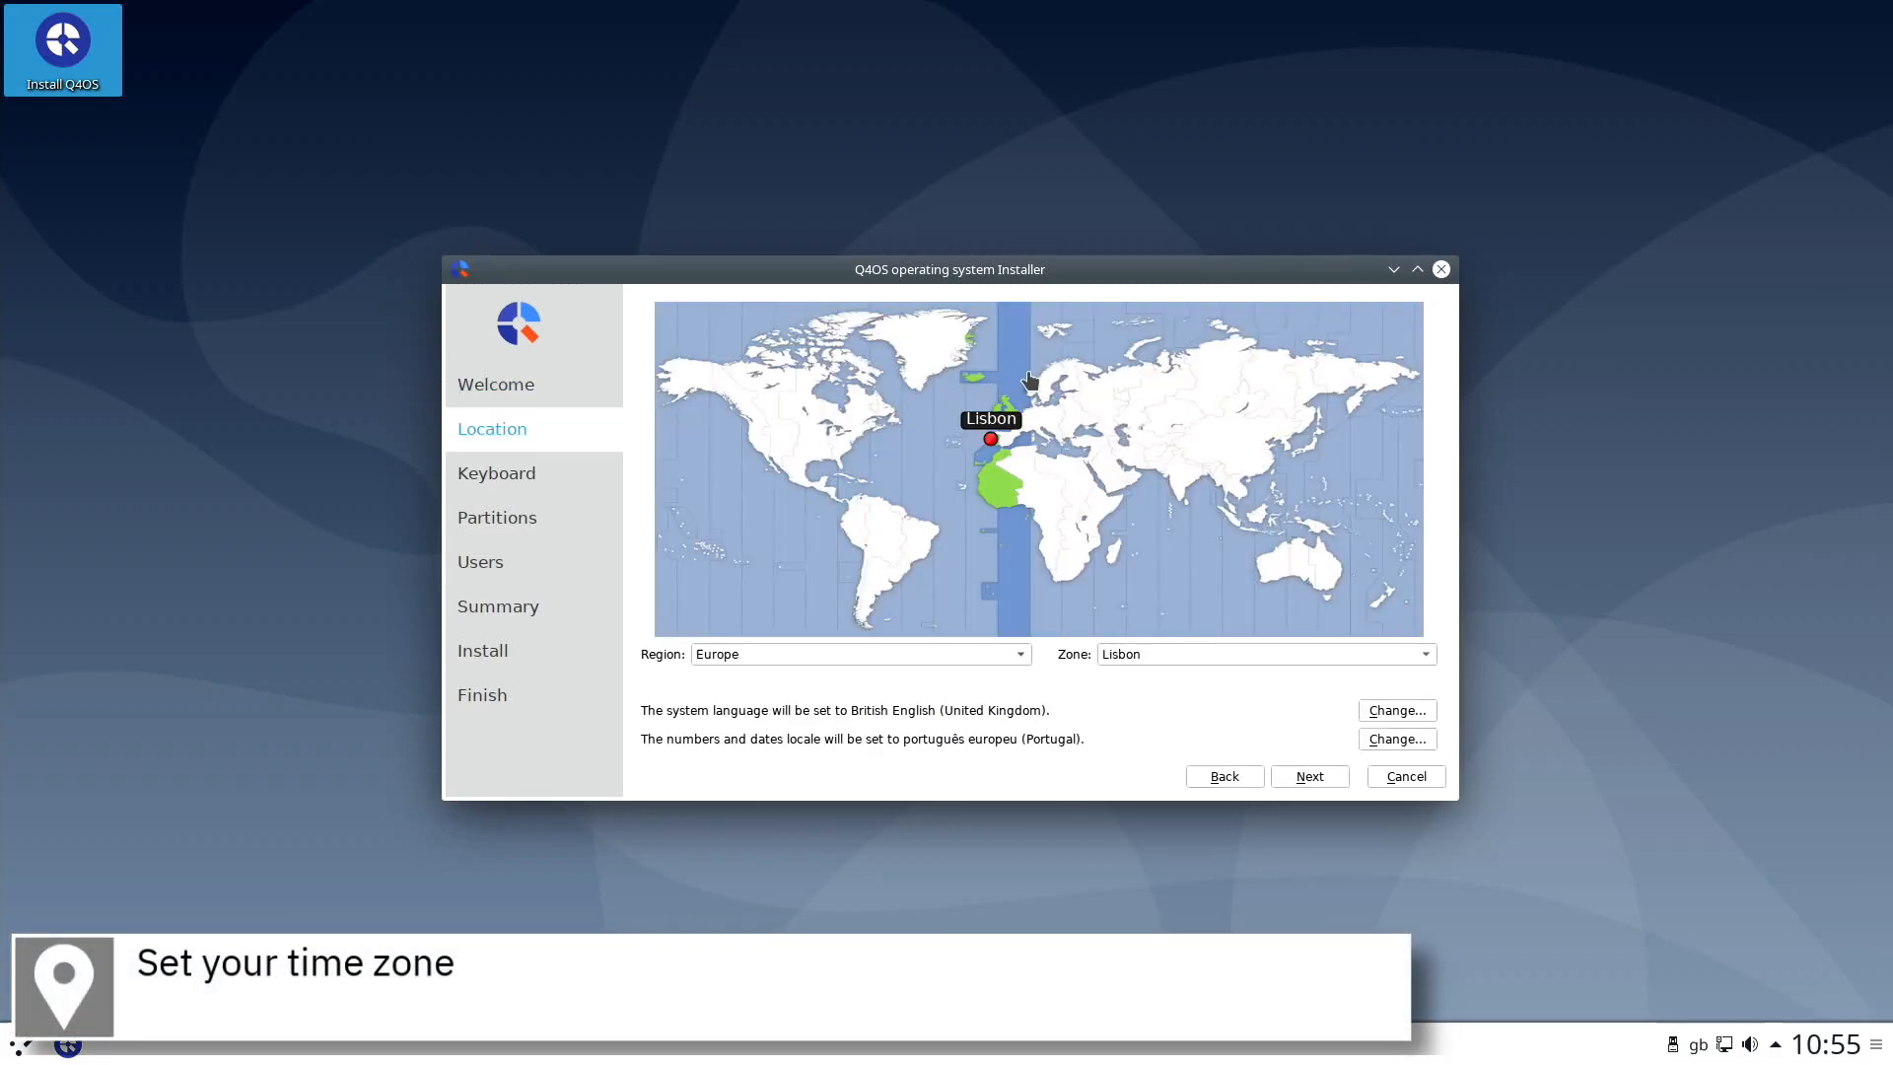
click(1010, 413)
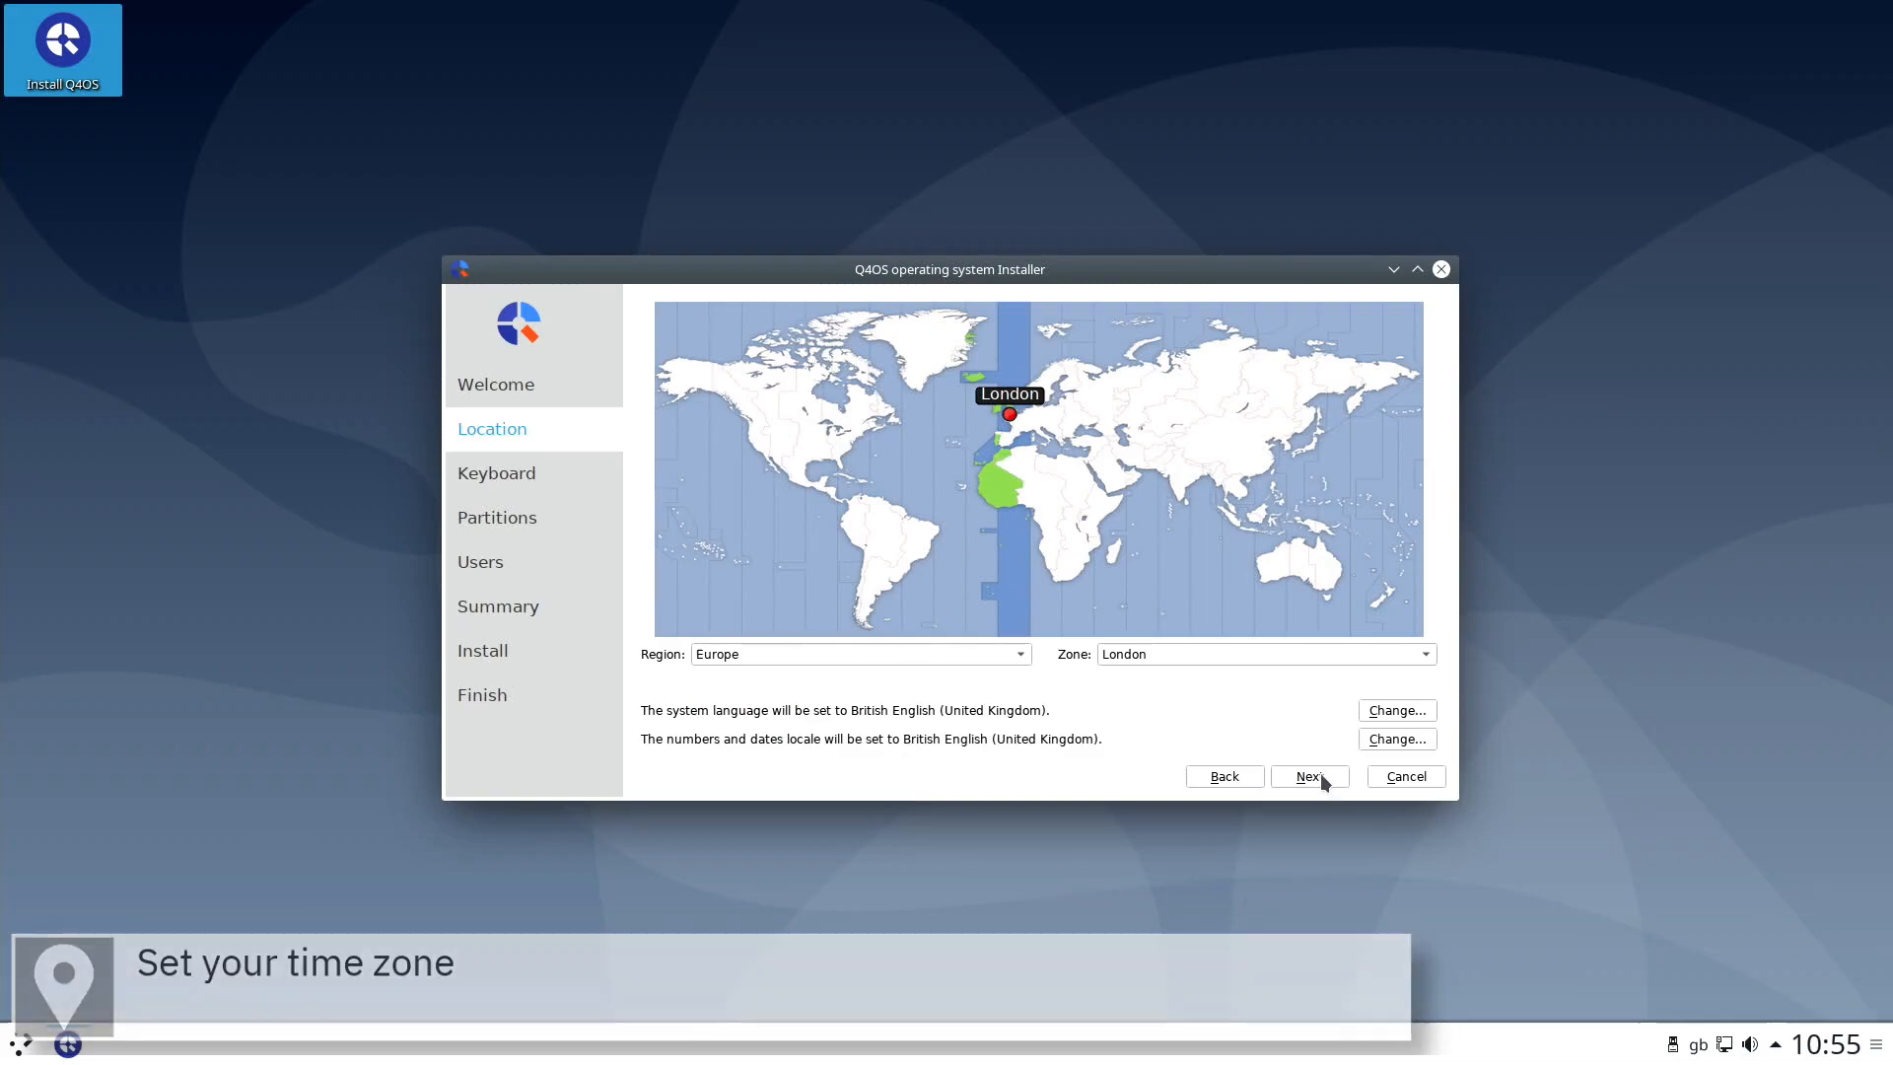
click(1308, 775)
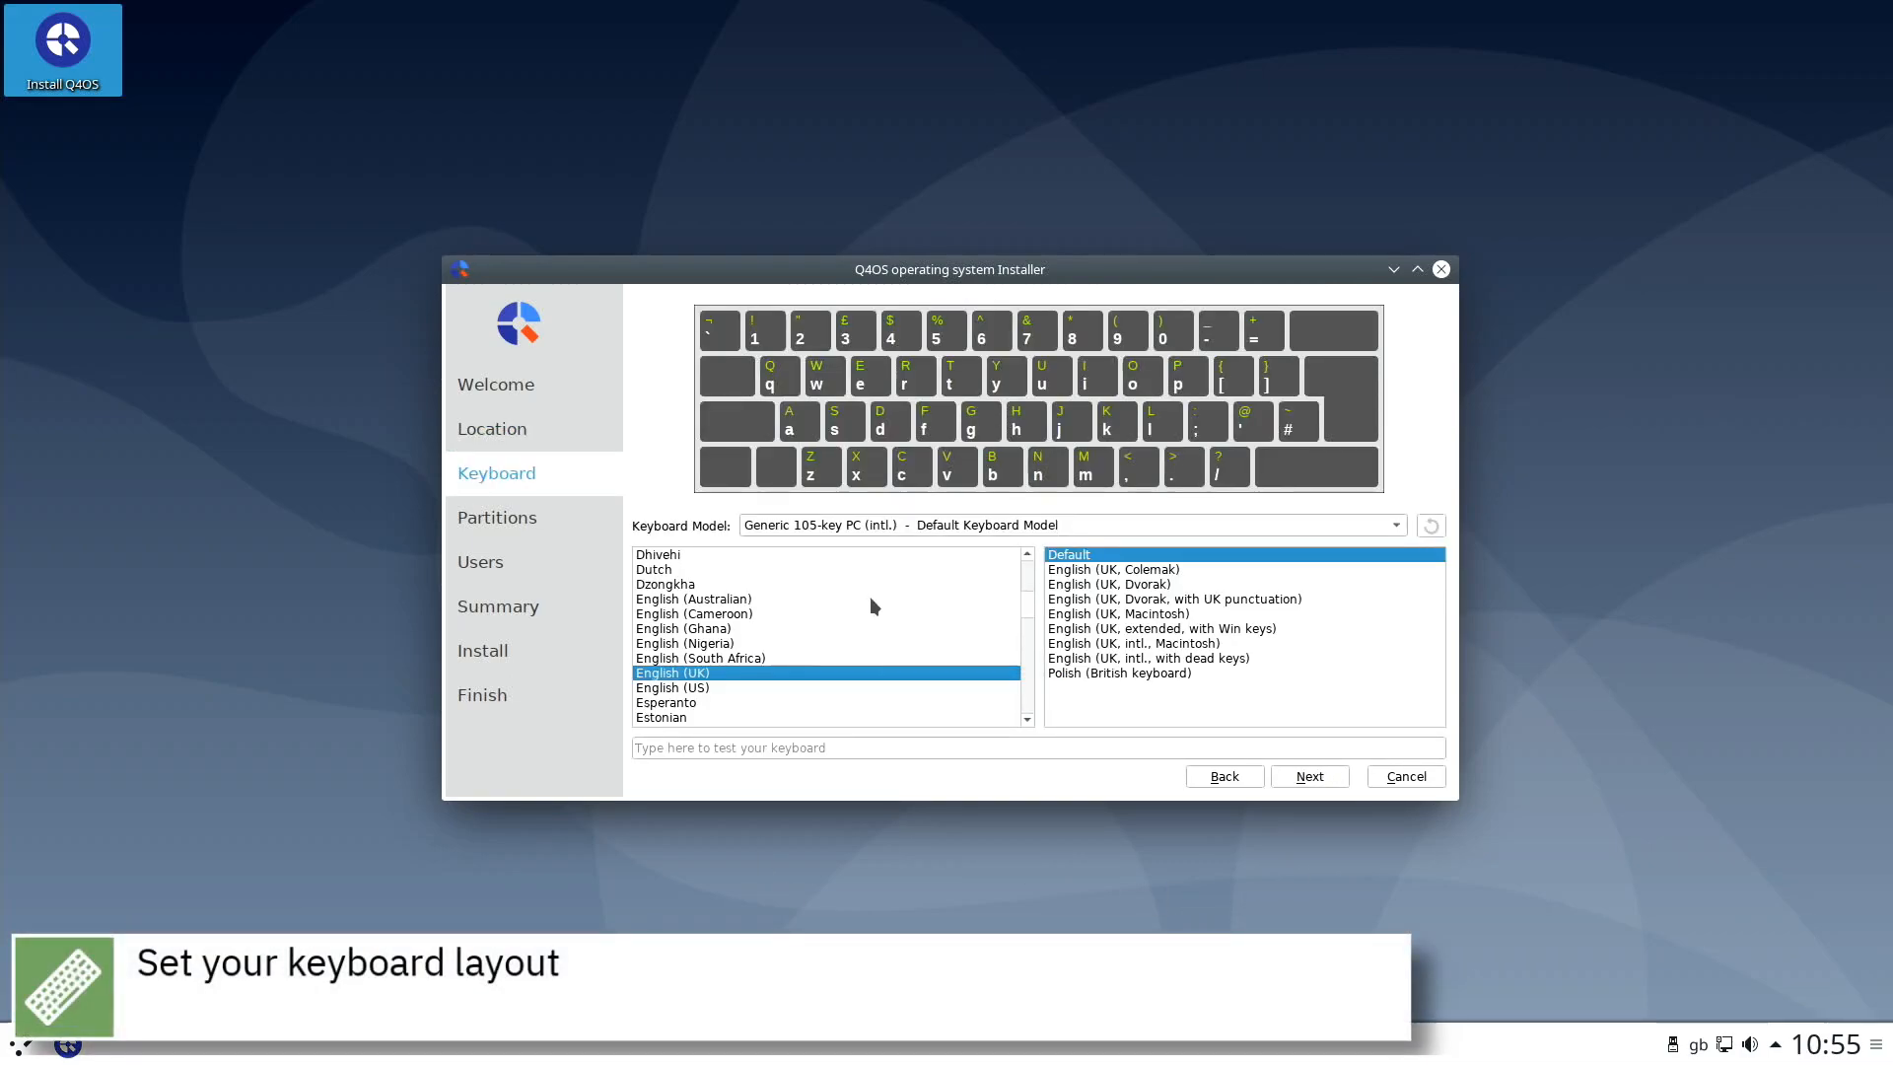
Select Portuguese as the keyboard layout.
scroll(down, 3)
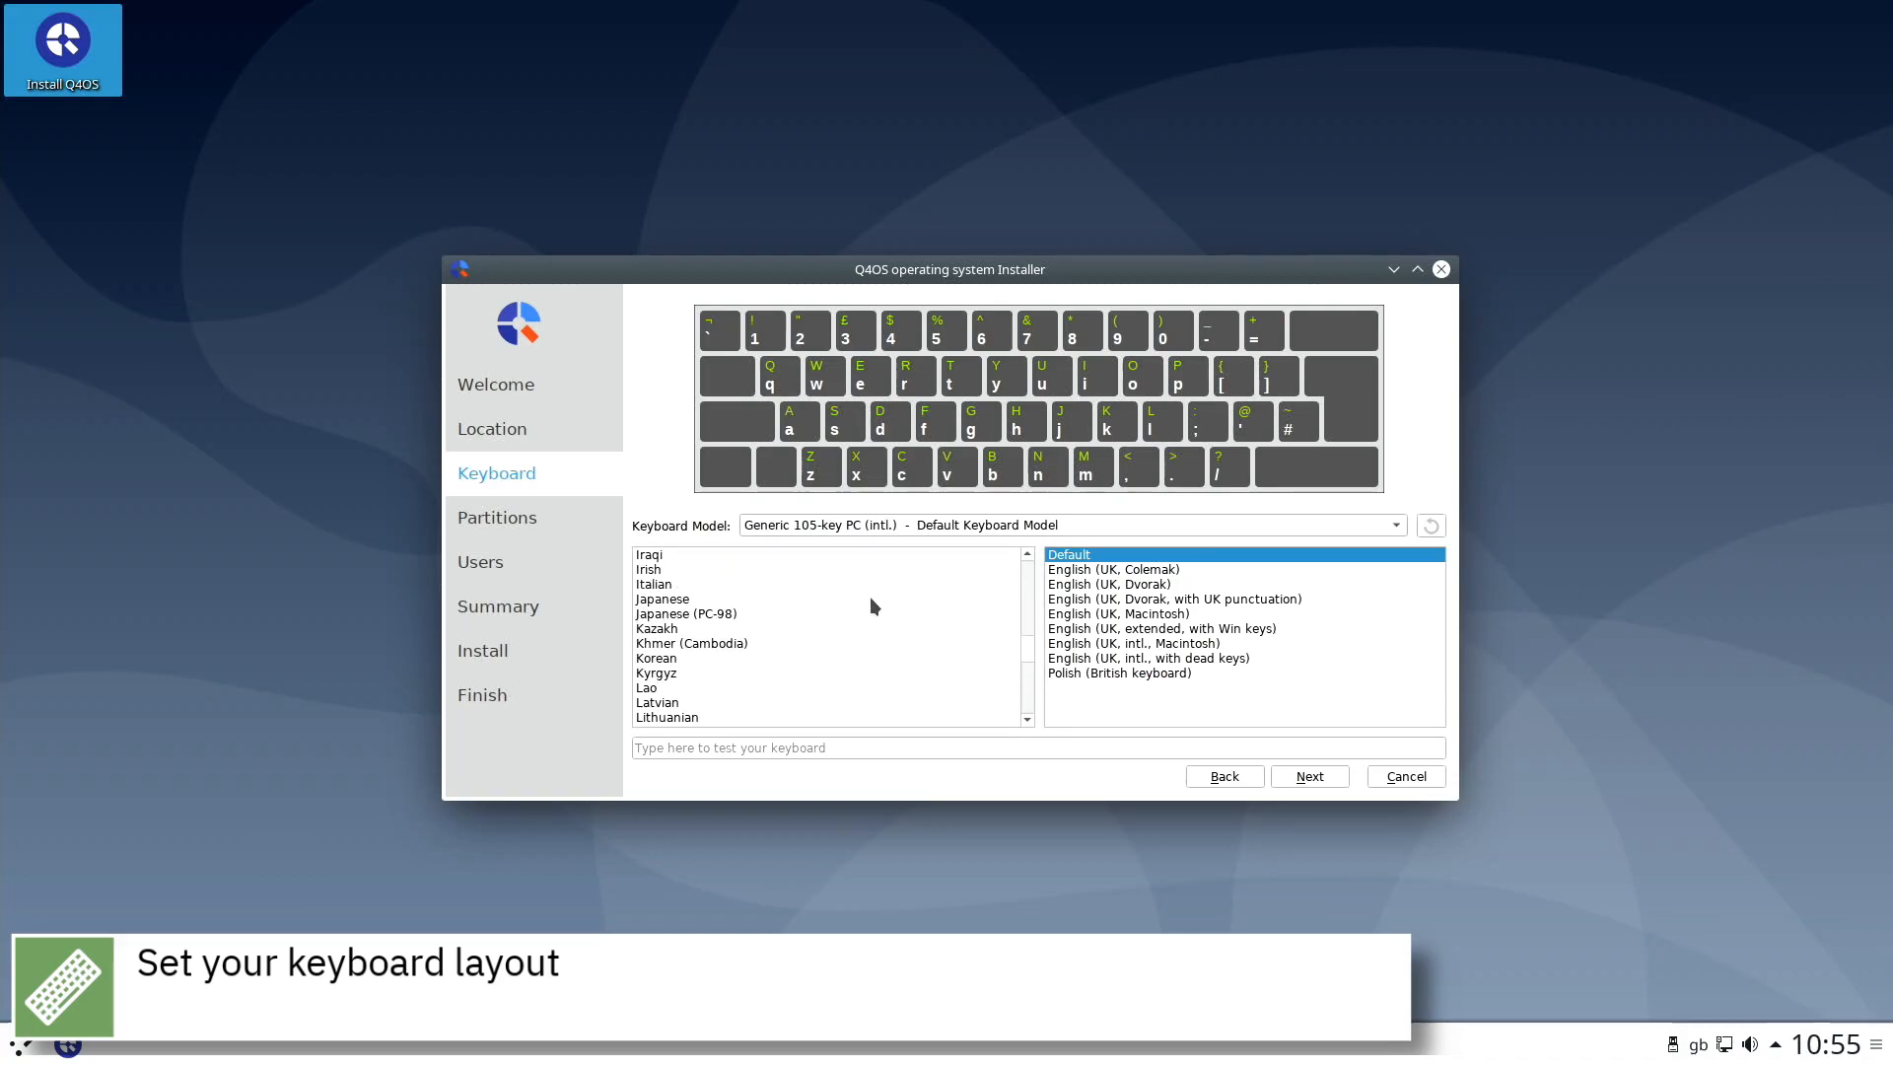
scroll(down, 3)
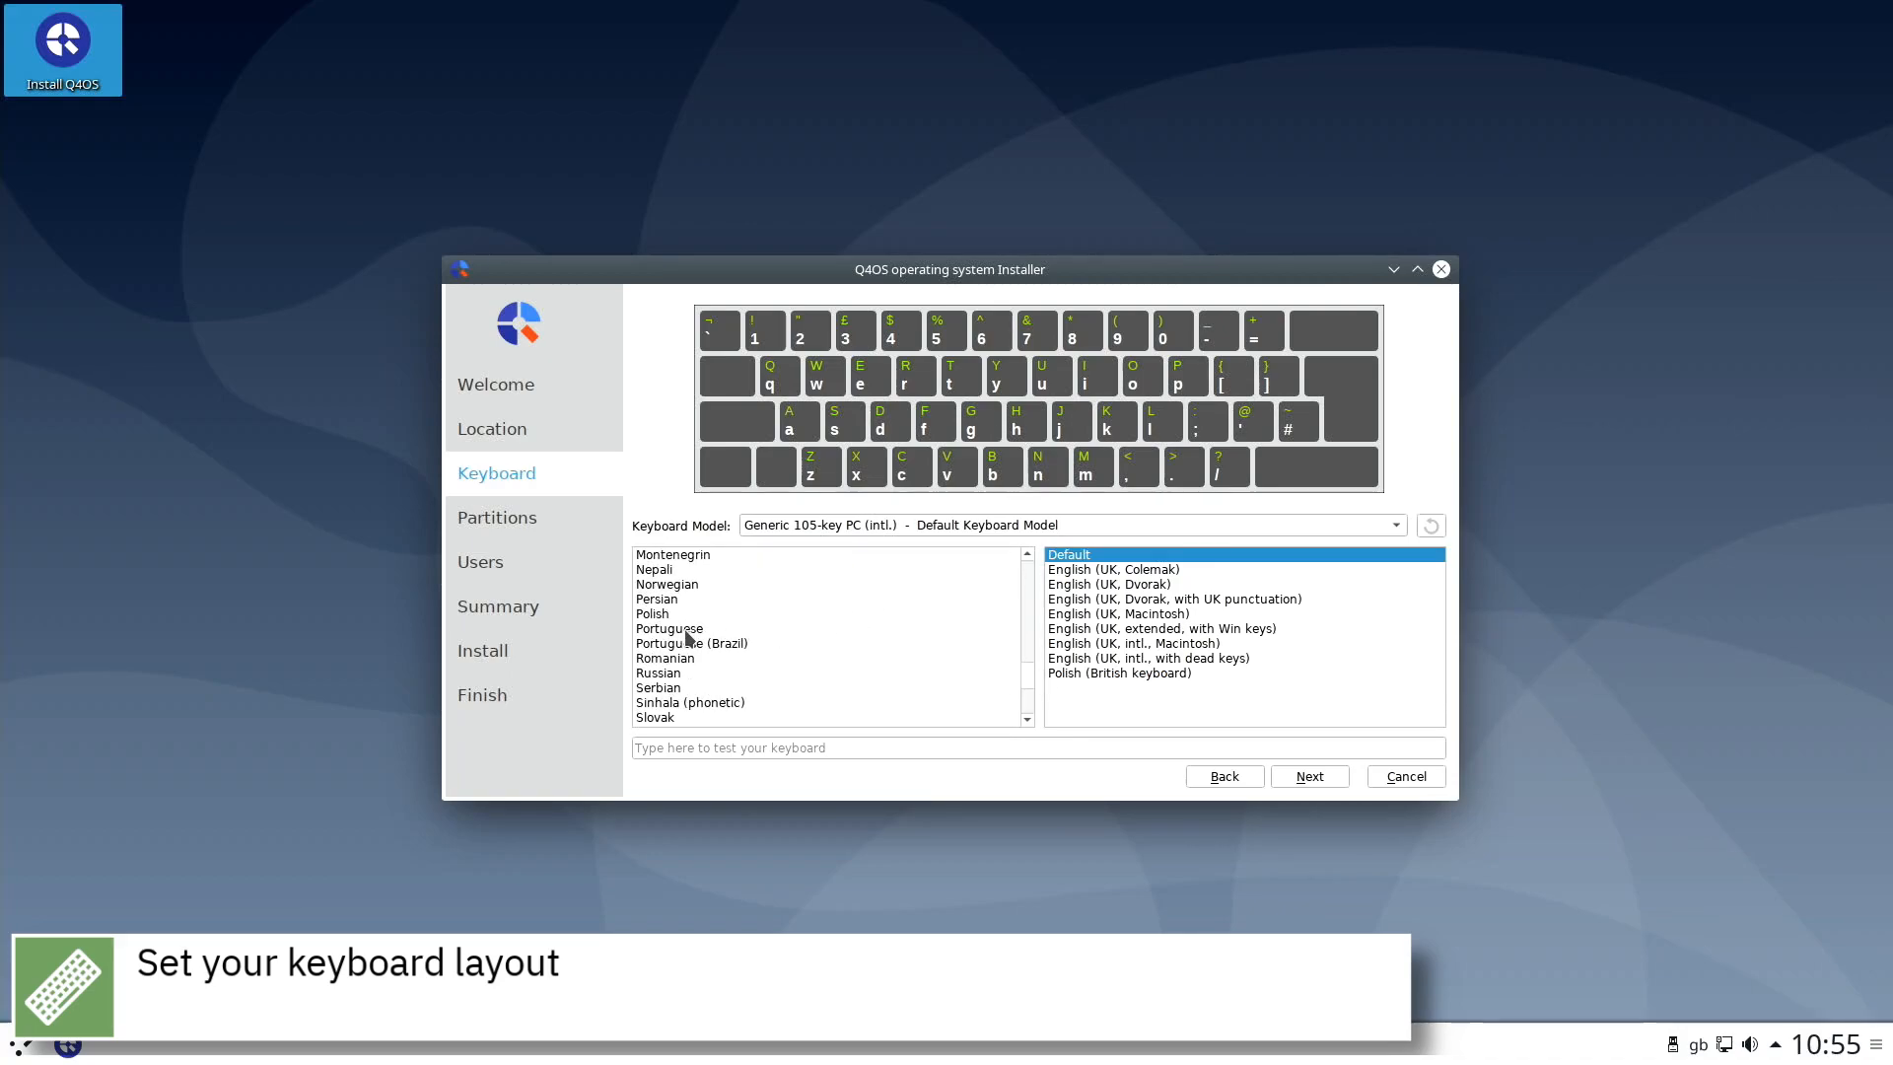
click(667, 628)
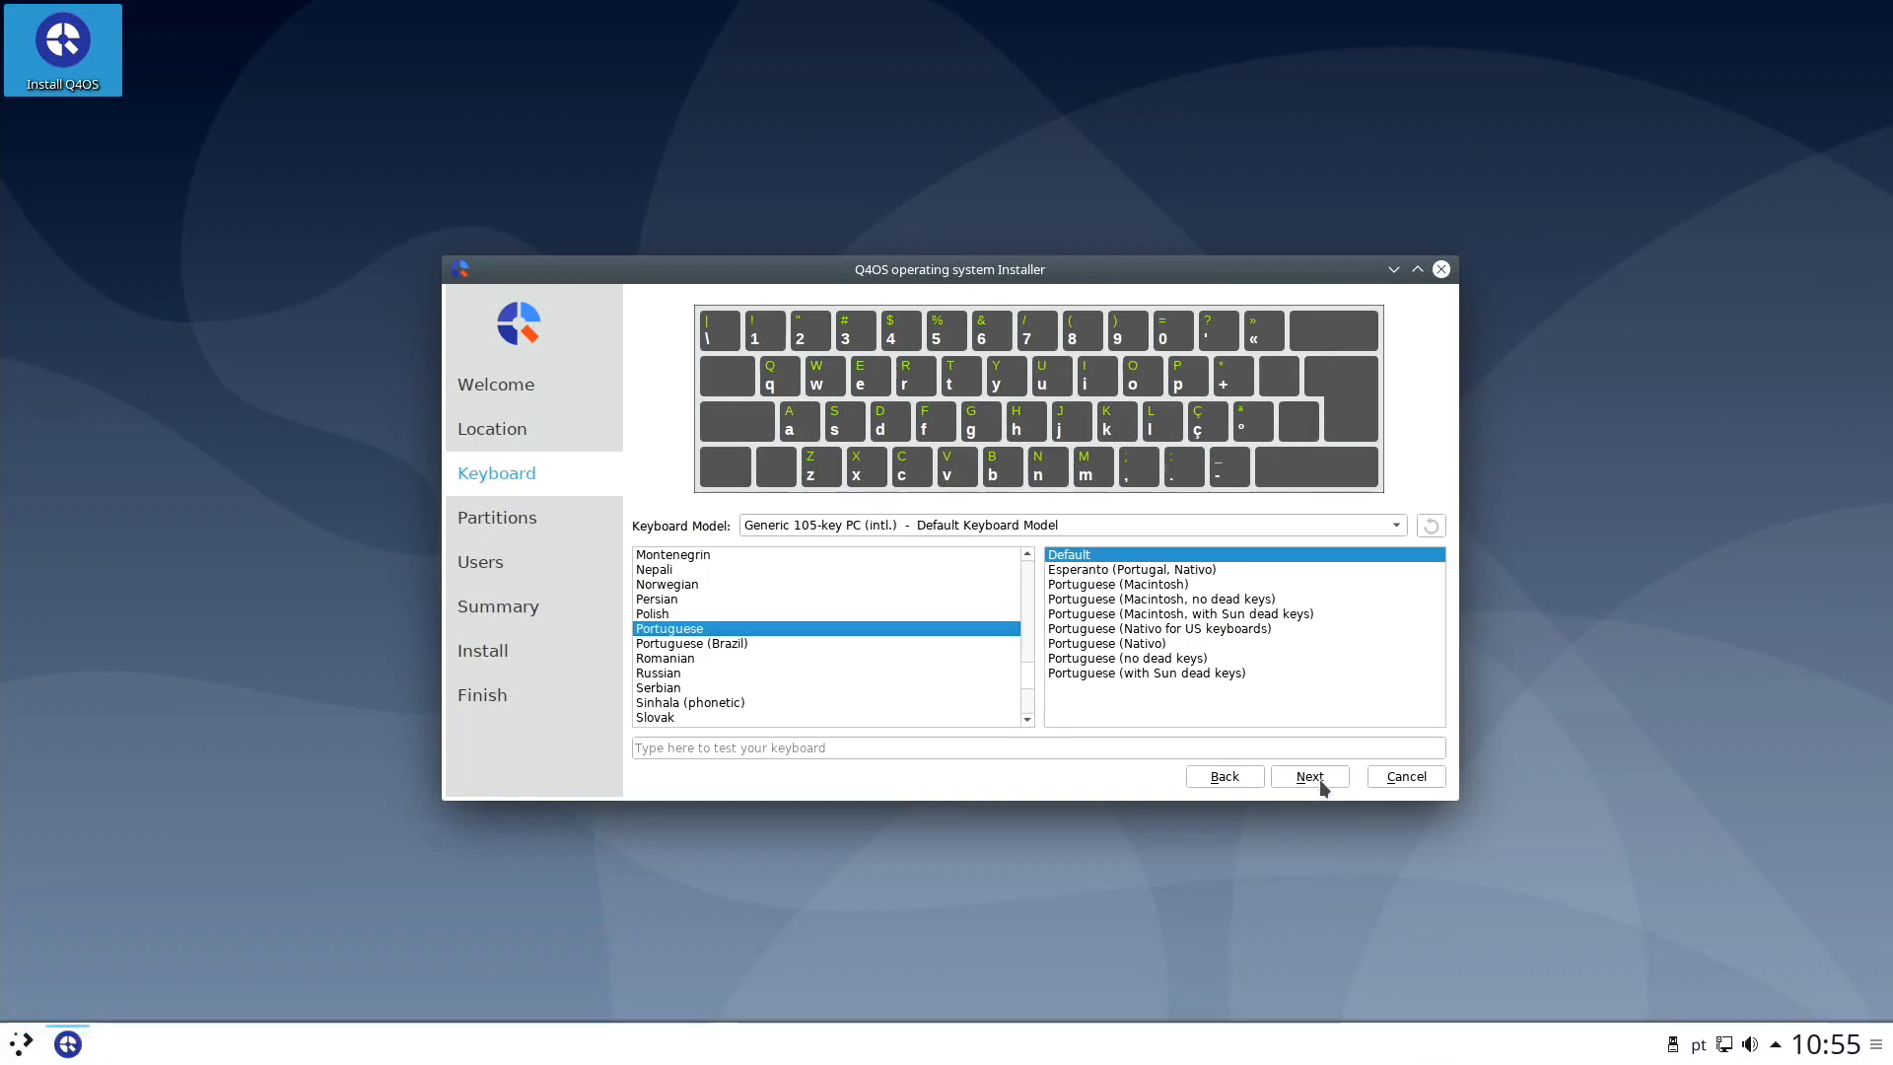
click(1309, 775)
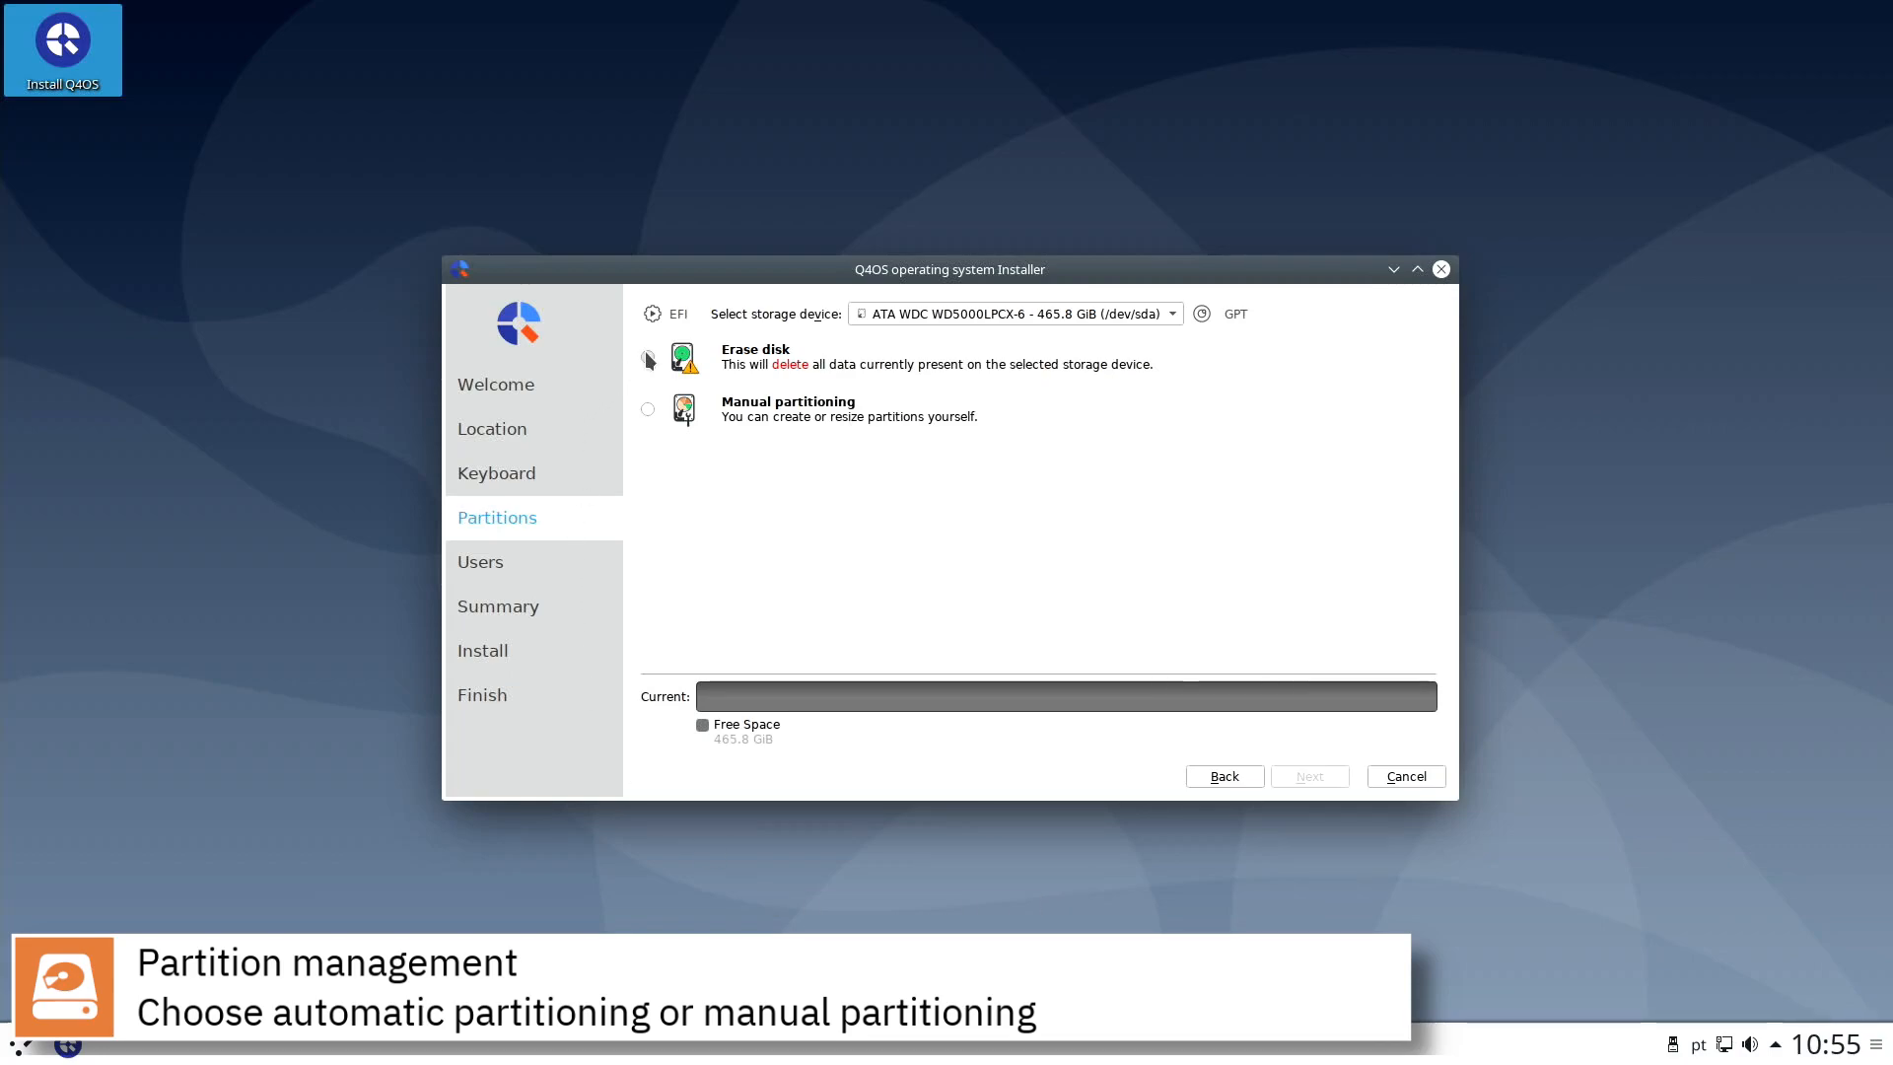
Choose Erase disk automatic partitioning for the 465.8 GiB disk.
click(649, 357)
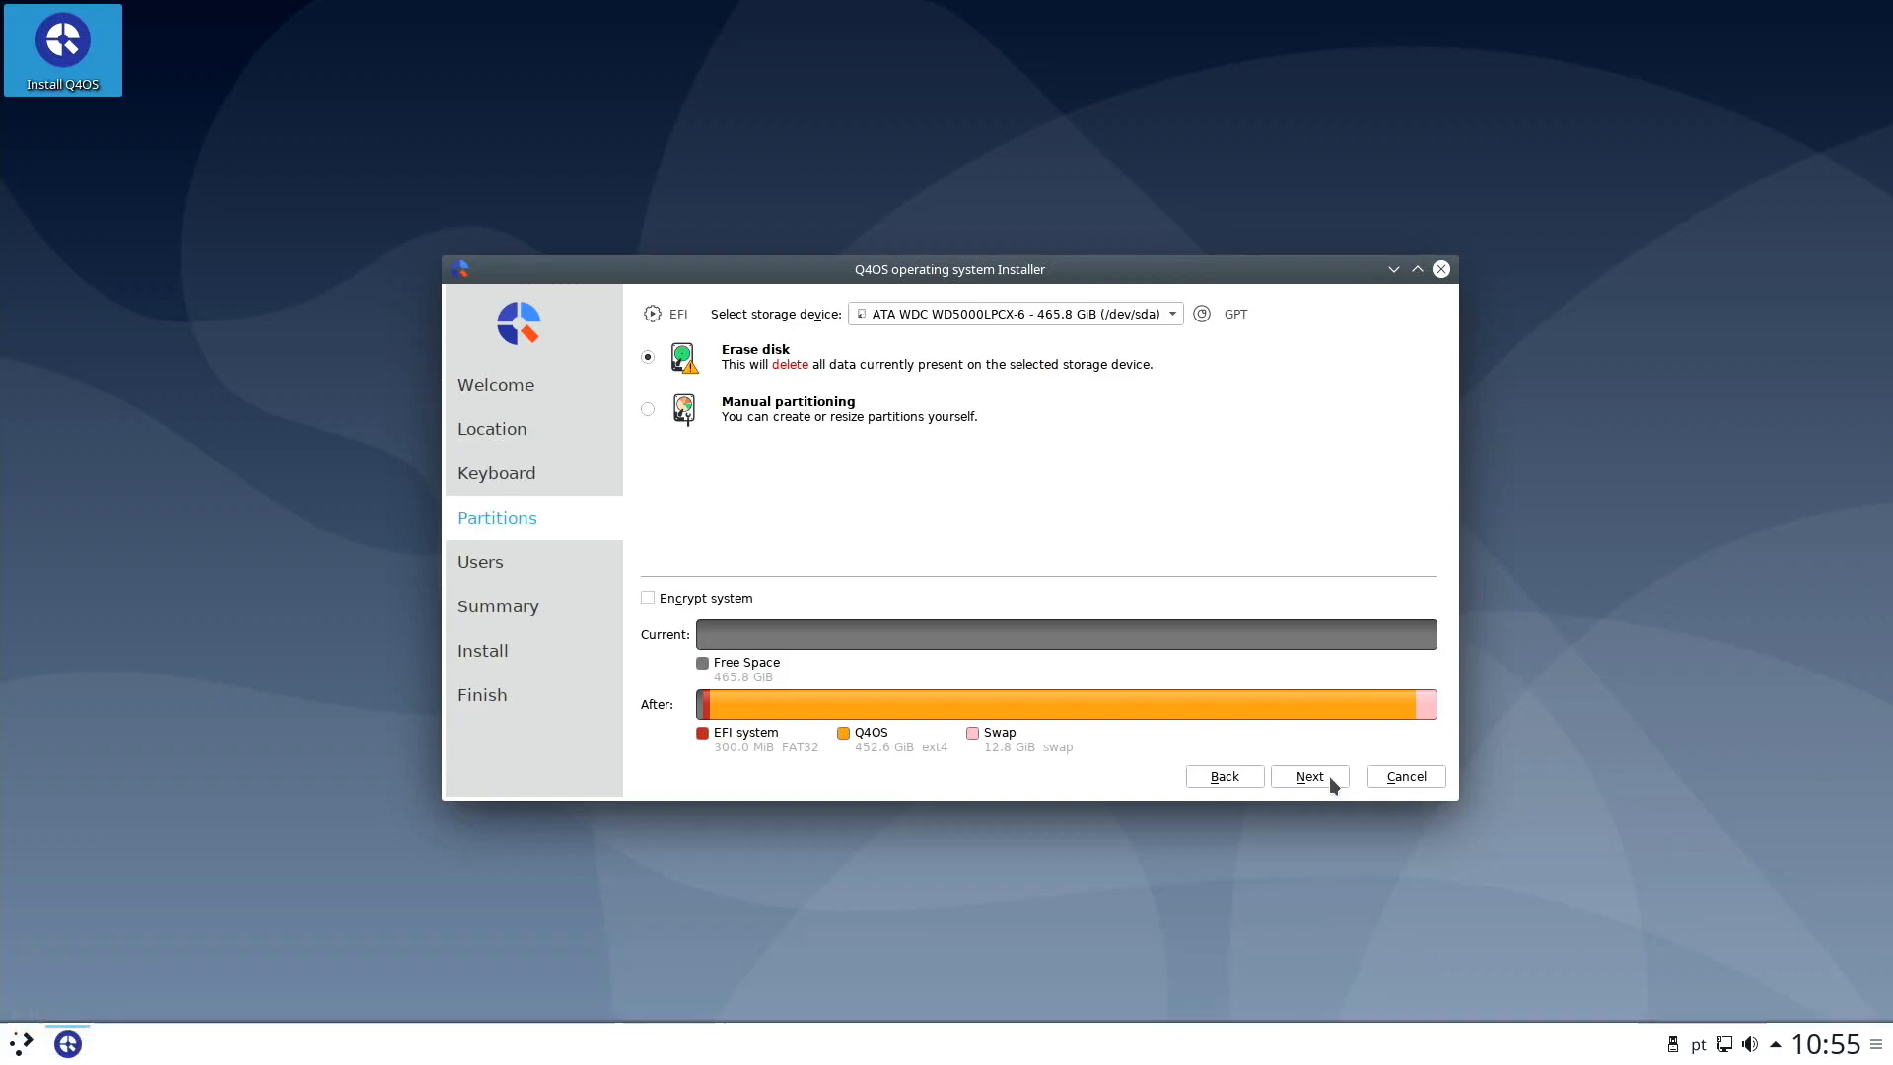
click(1309, 776)
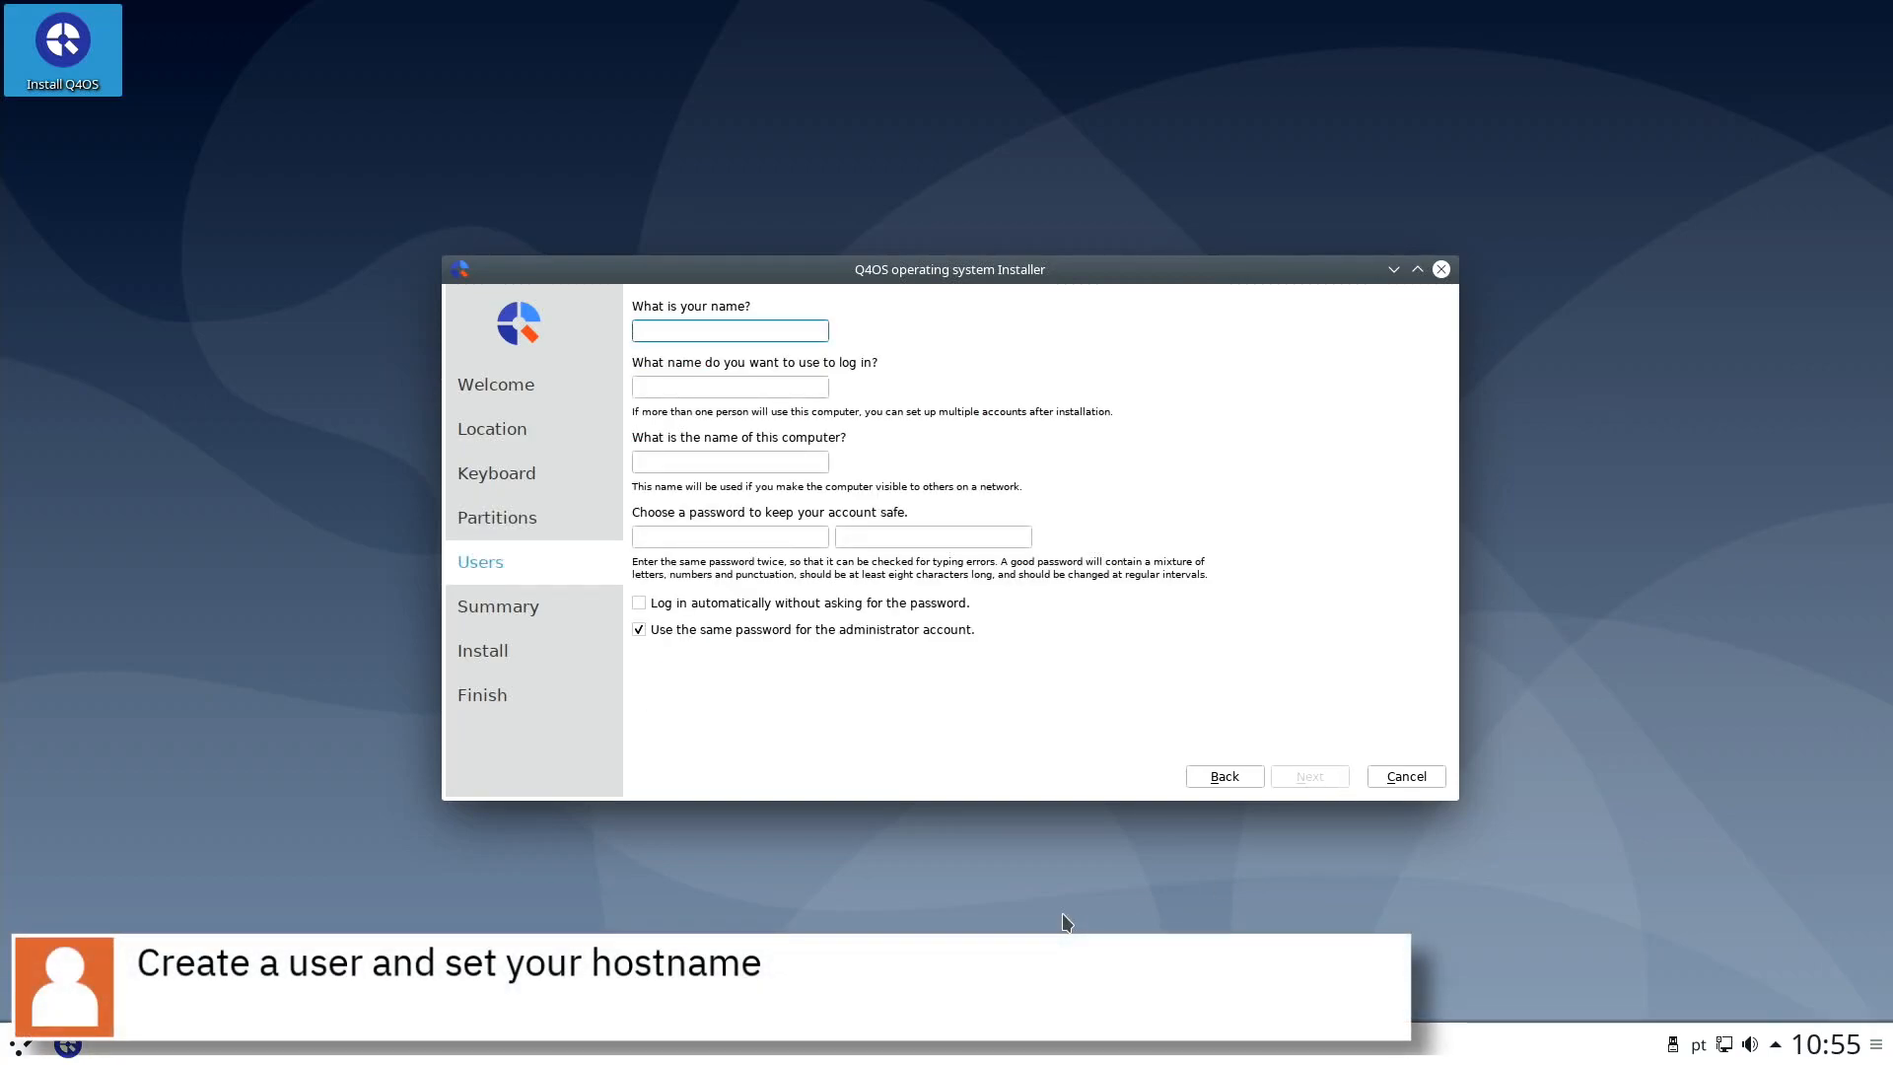
Fill in the user account with 'riba' and 'Kanna', then start the installation.
text(ribalinux)
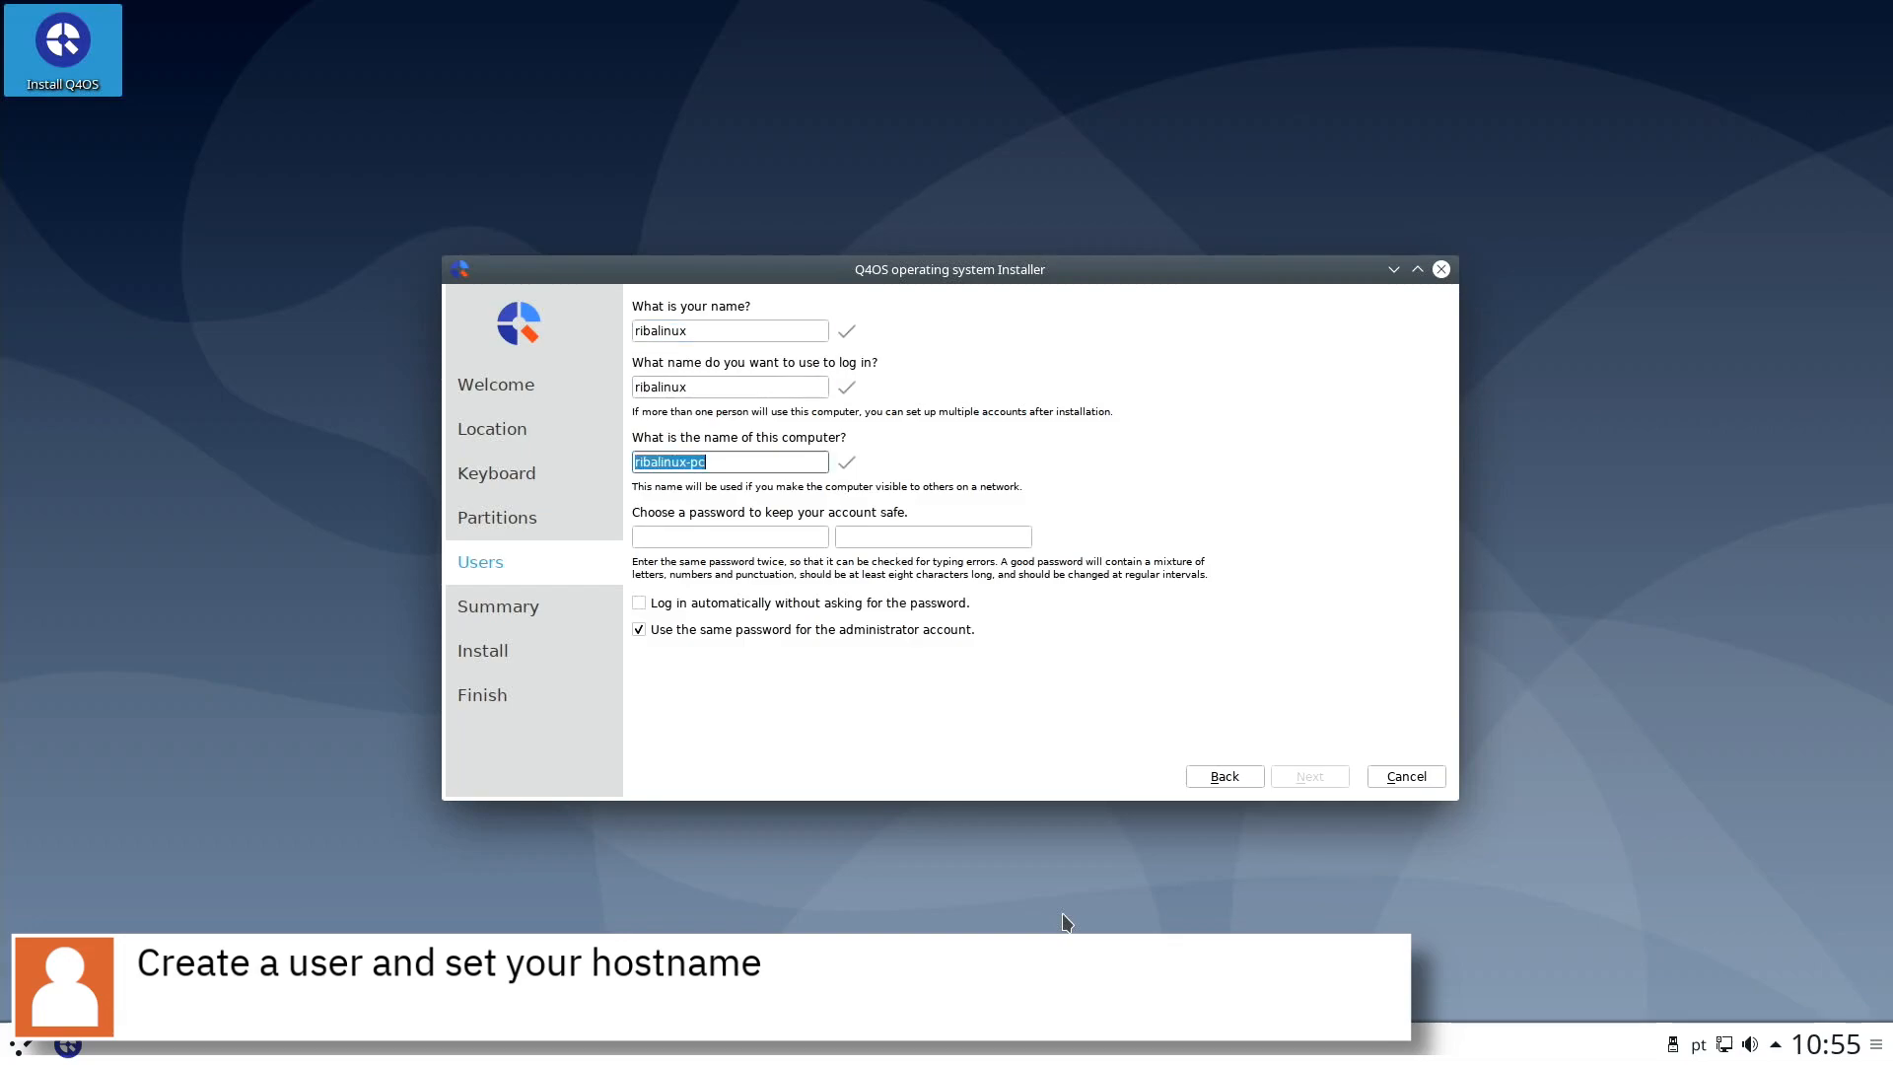
text(Kanna)
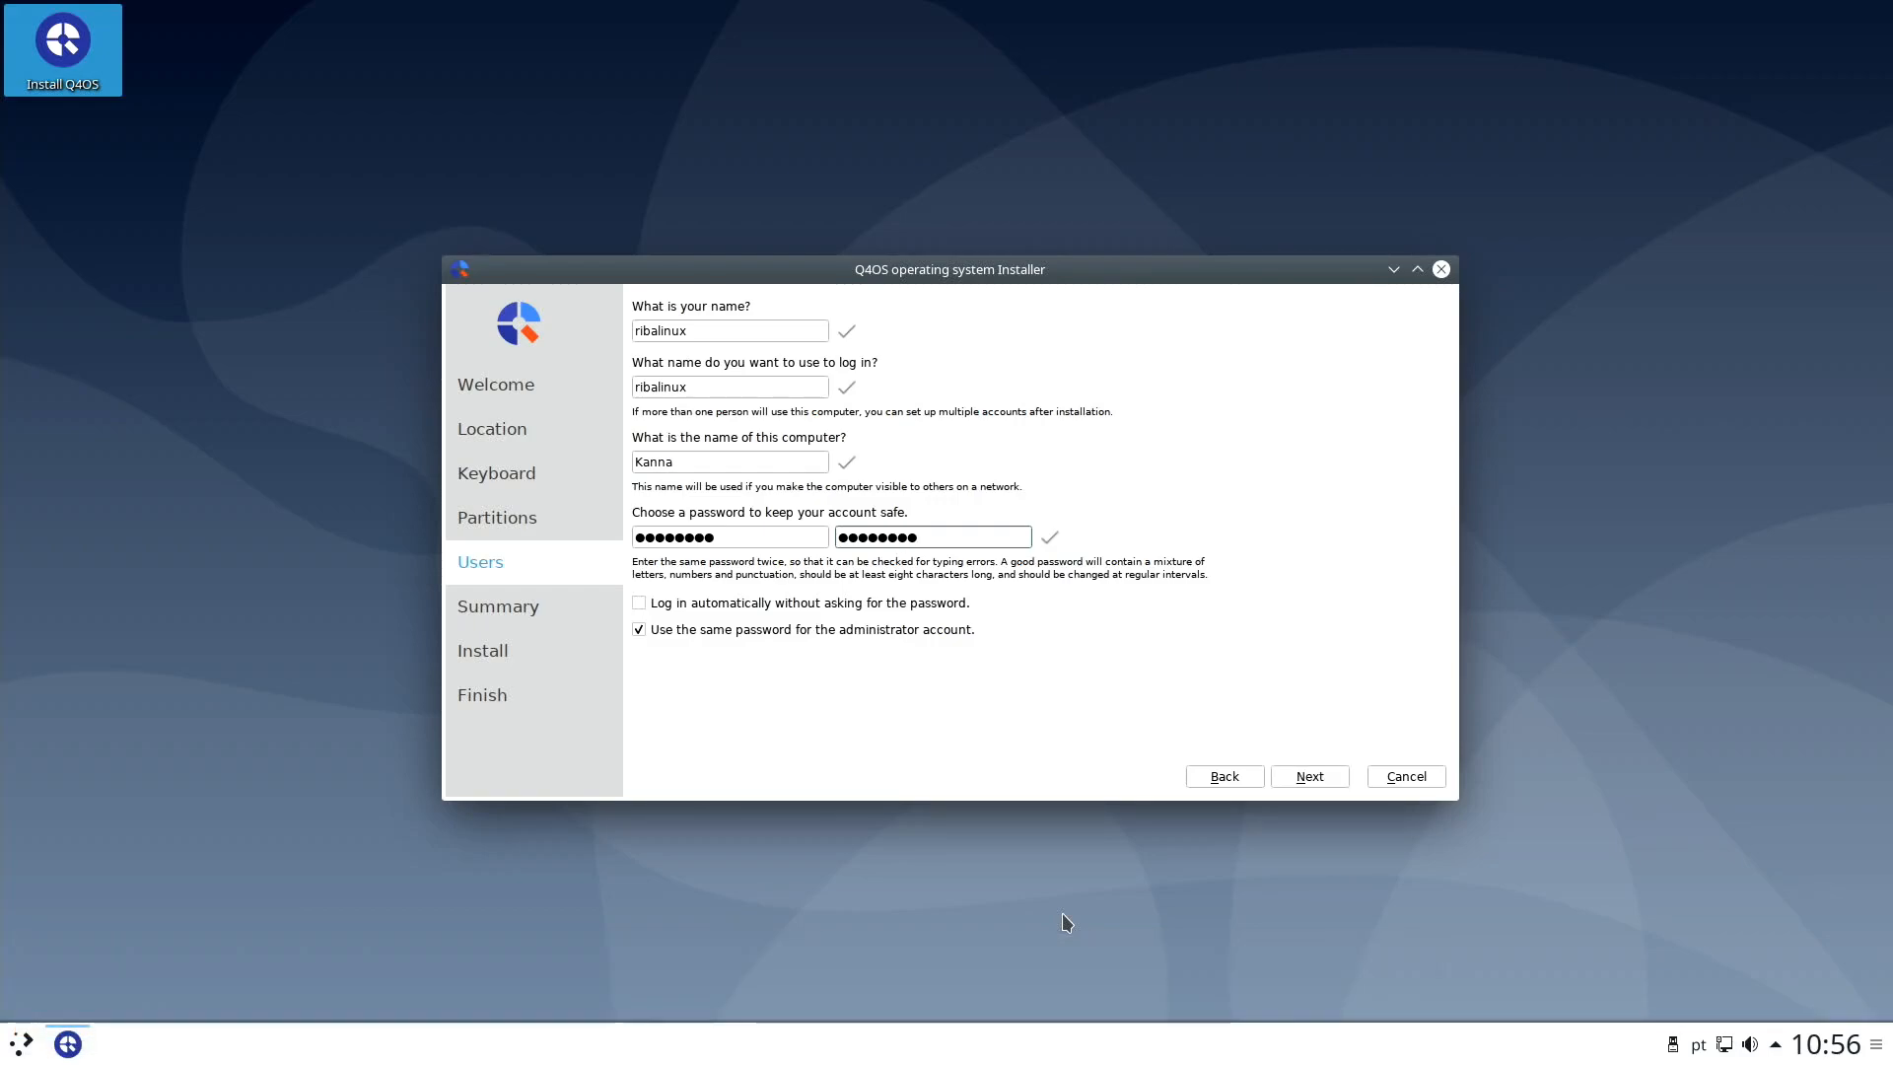
click(1307, 775)
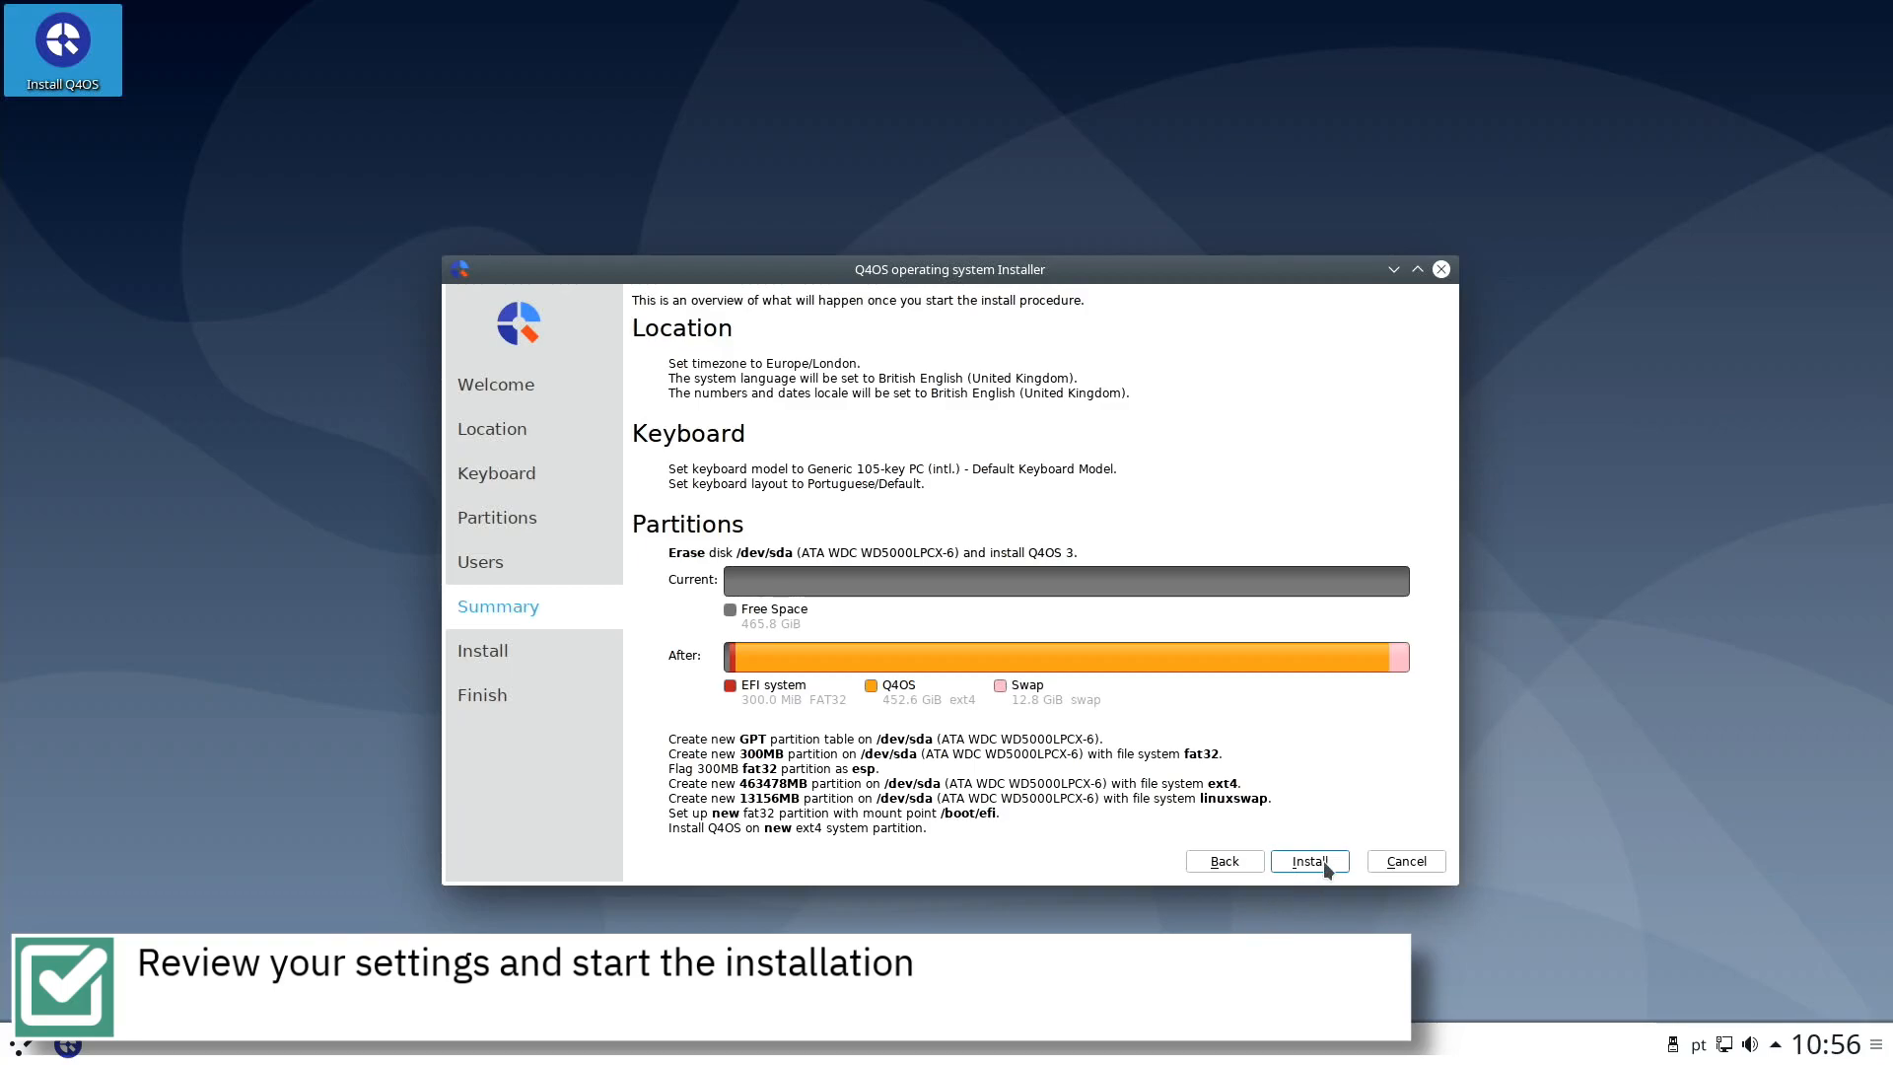
click(1308, 860)
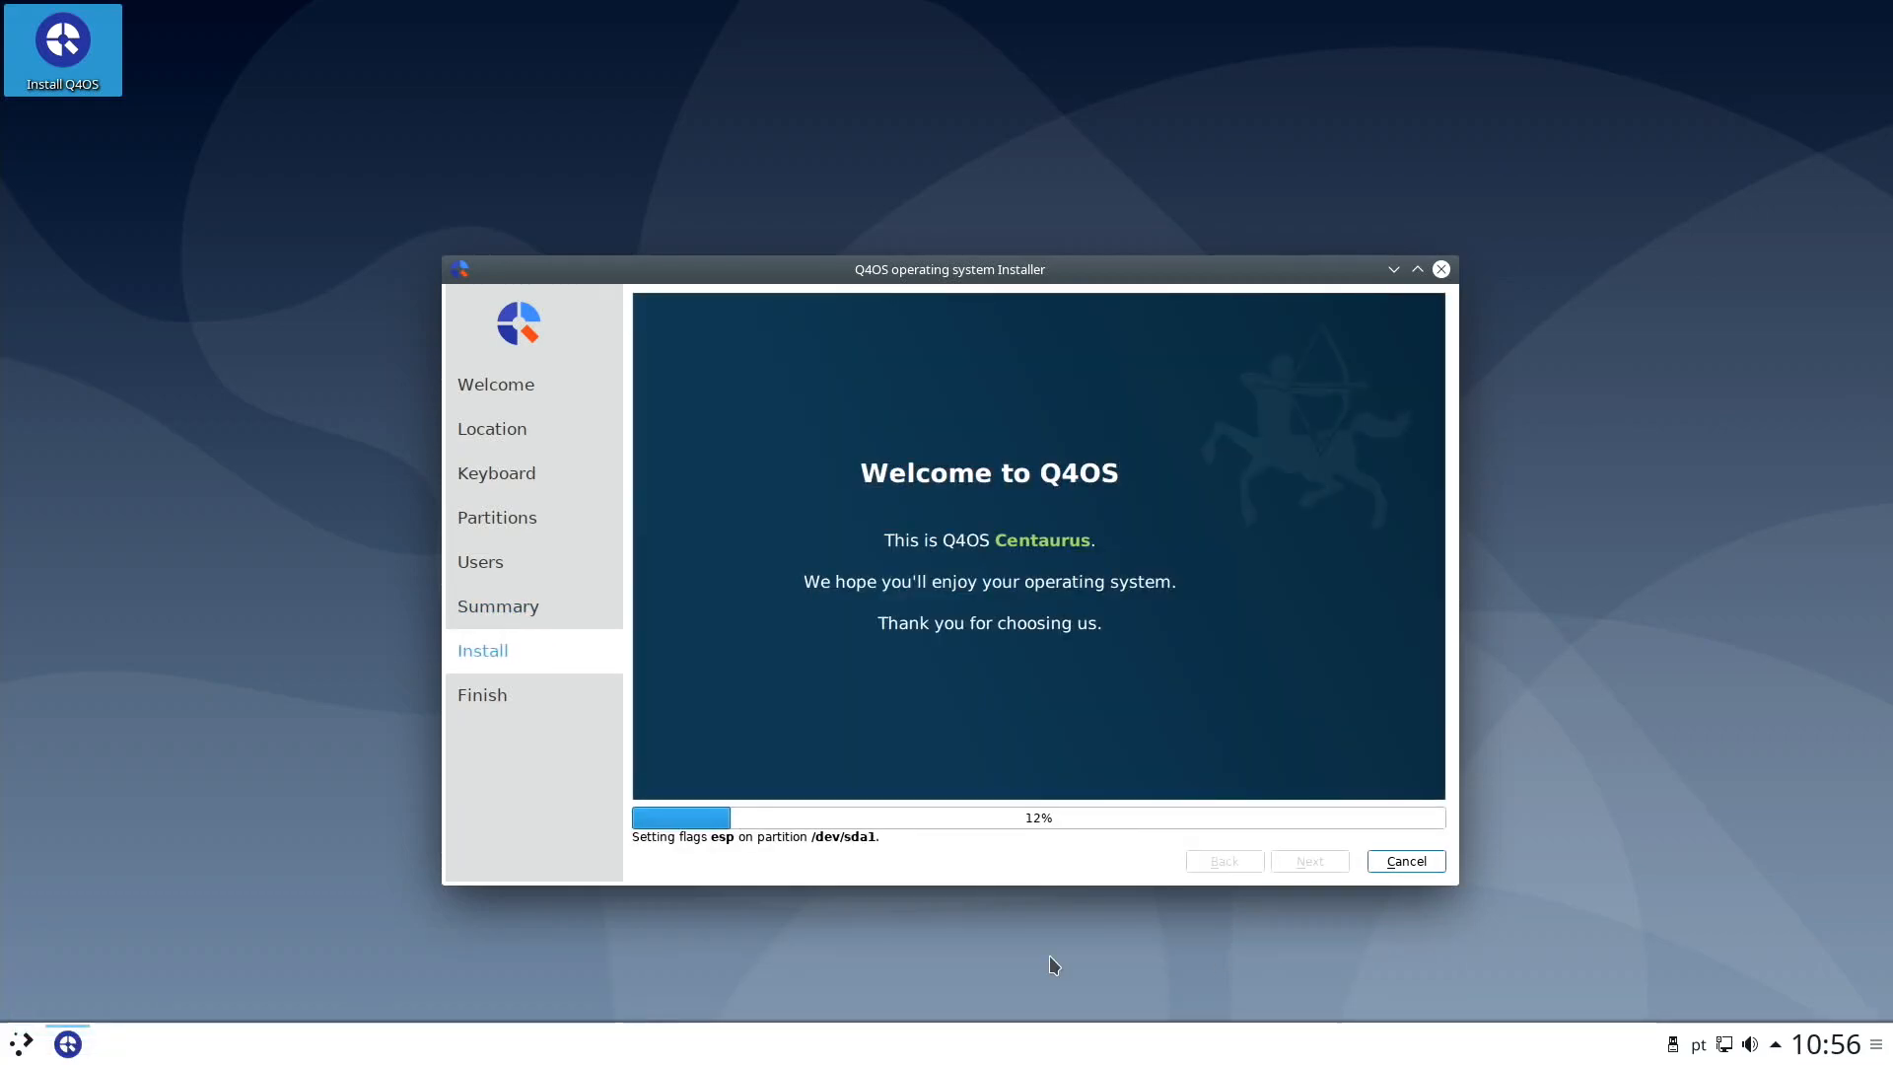